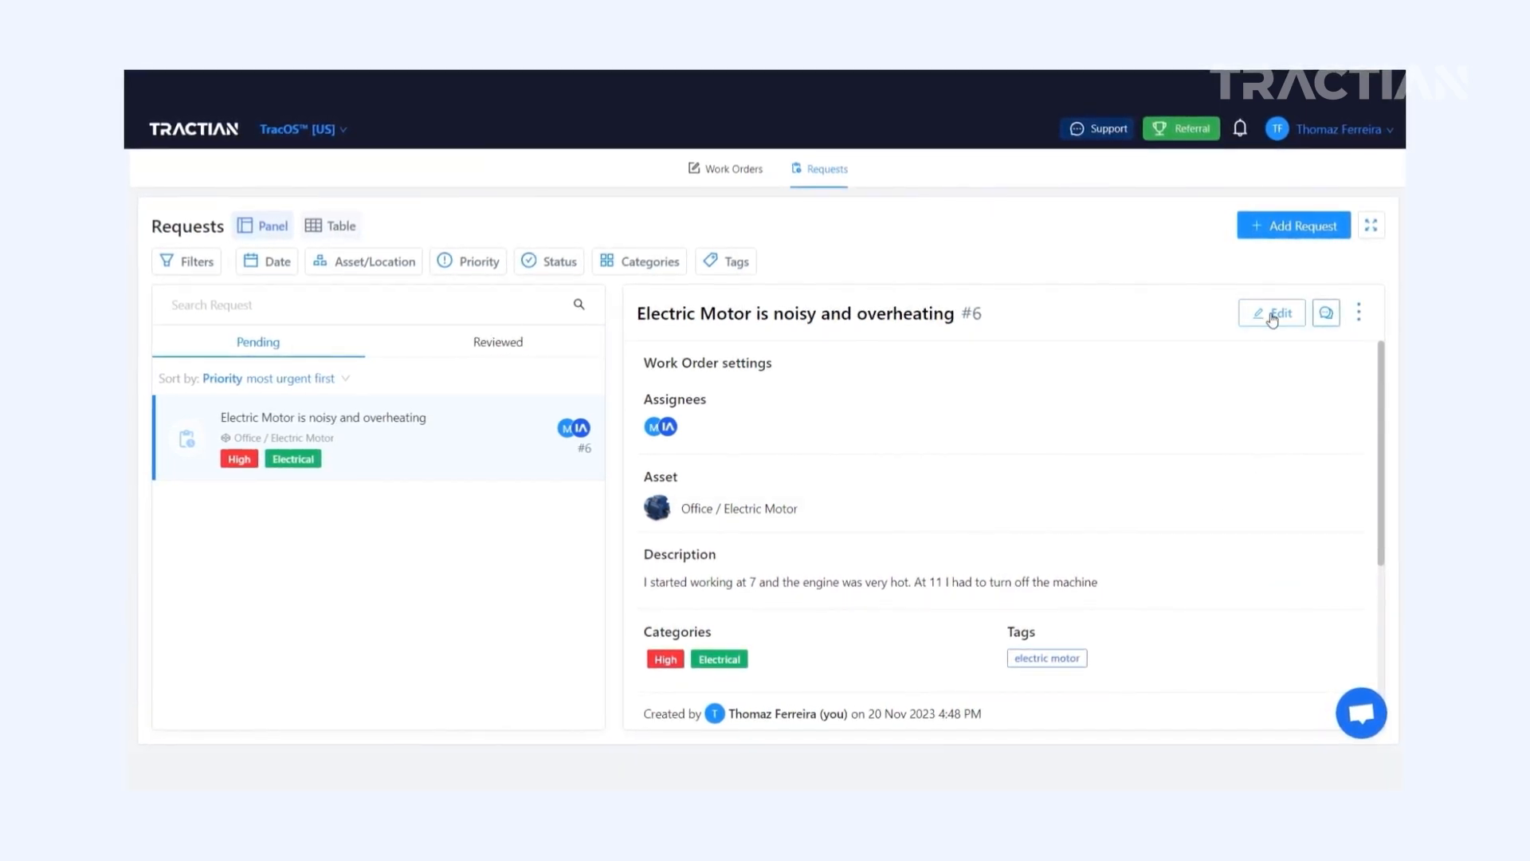
Edit request #6 and set its asset to TRACTIAN > 2nd Floor > Office > Electric Motor
{"action": "left_click", "coordinate": [1271, 314]}
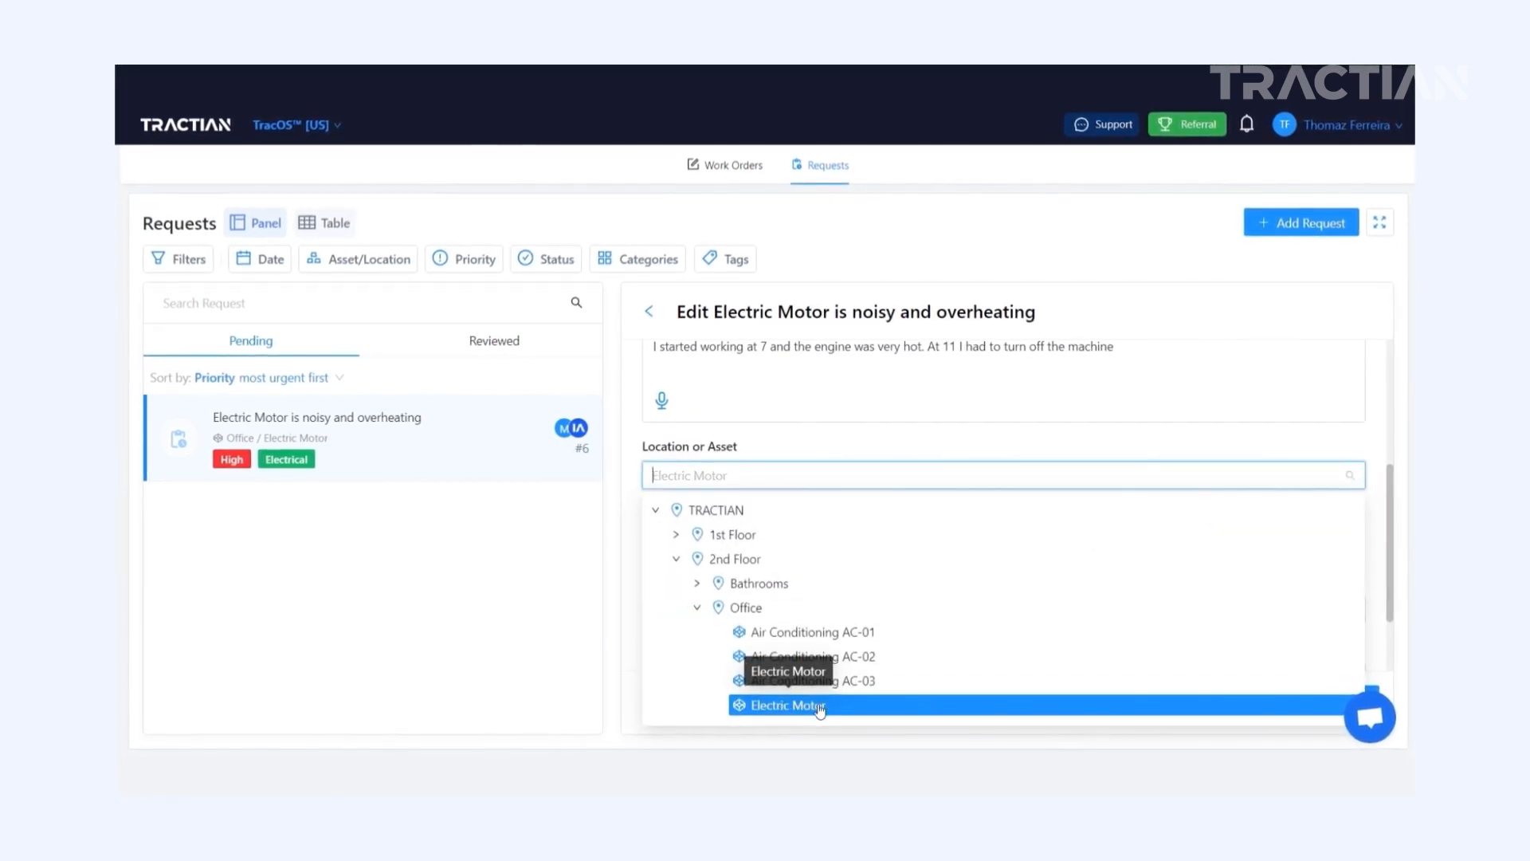
{"action": "left_click", "coordinate": [780, 705]}
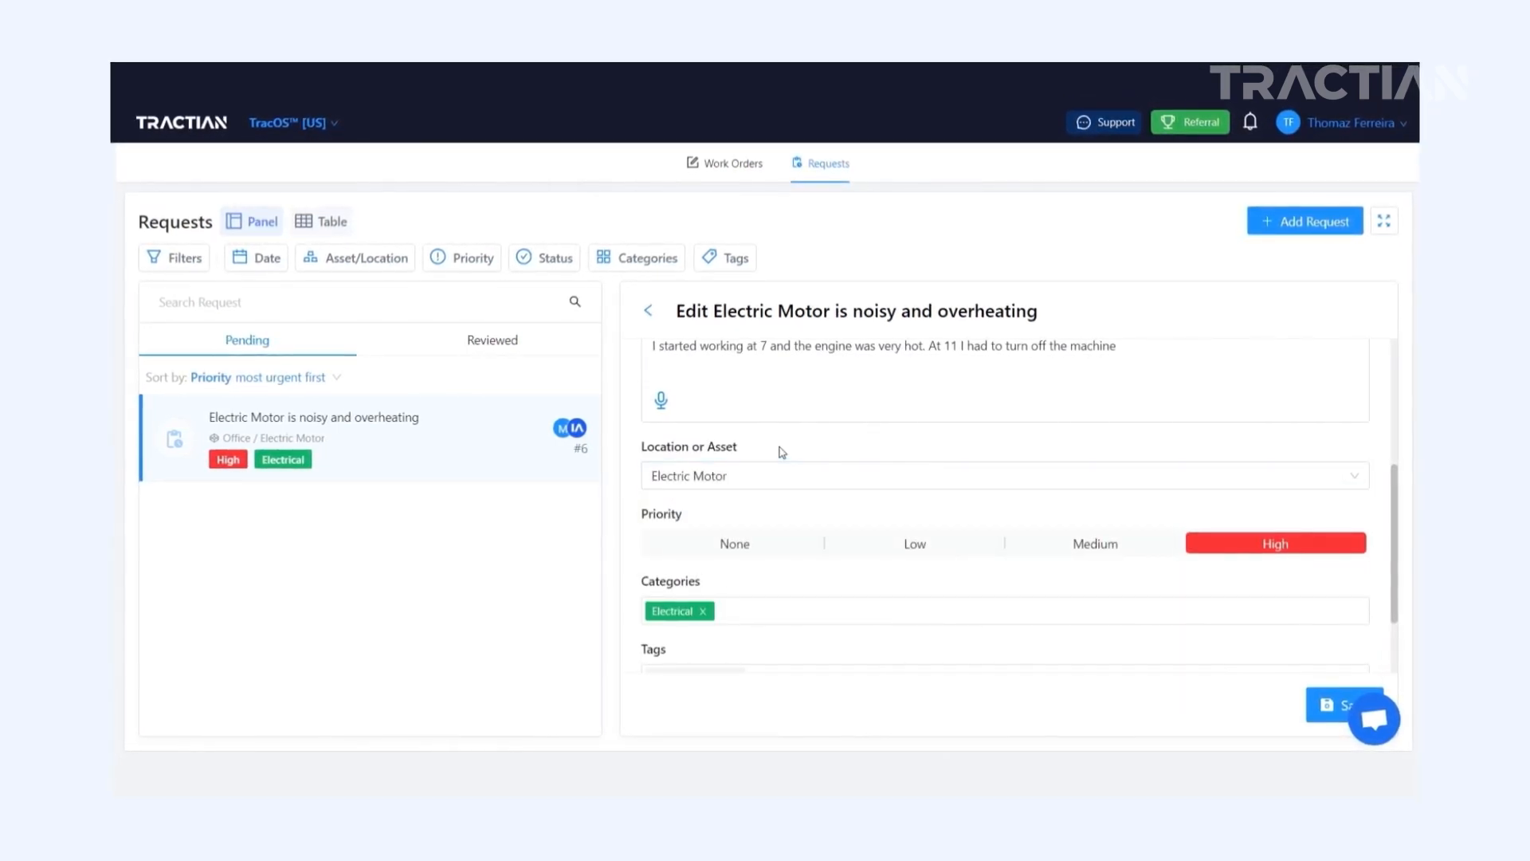